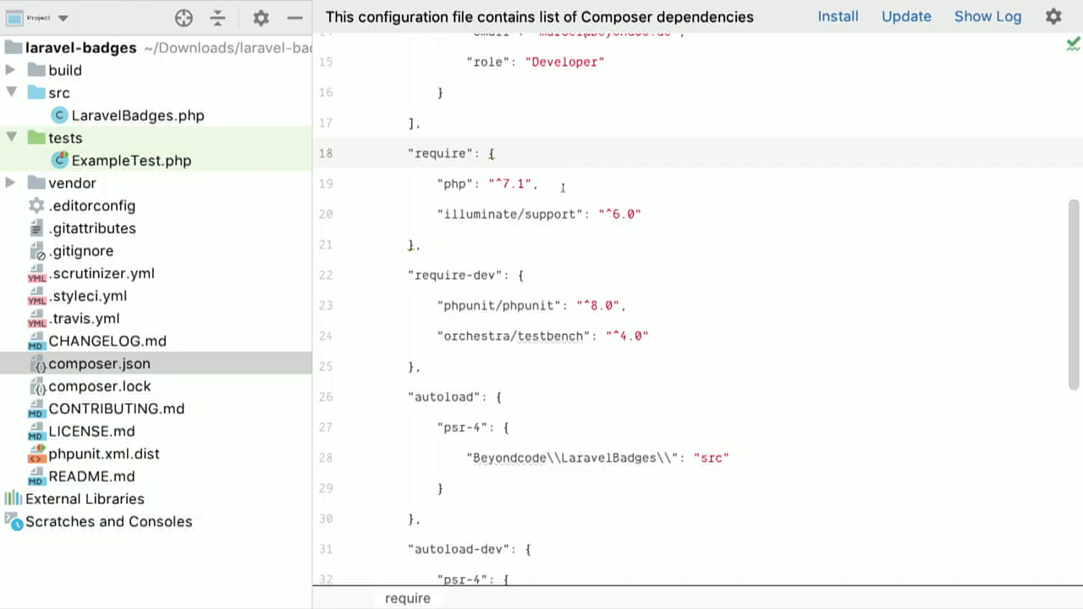
{"action": "scroll", "scroll_direction": "down", "scroll_amount": 3}
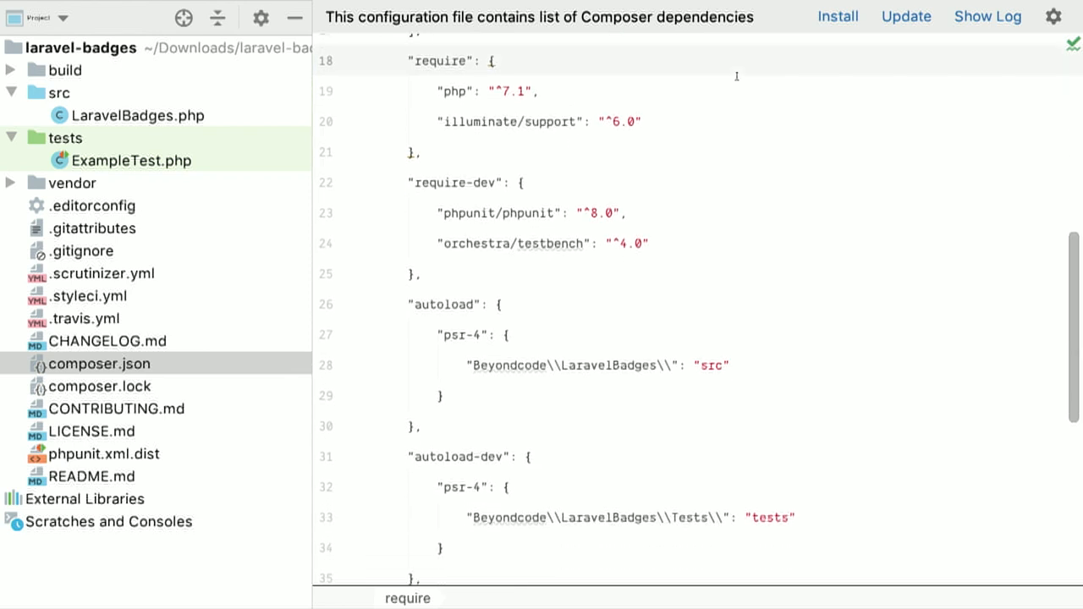
{"action": "mouse_move", "coordinate": [747, 122]}
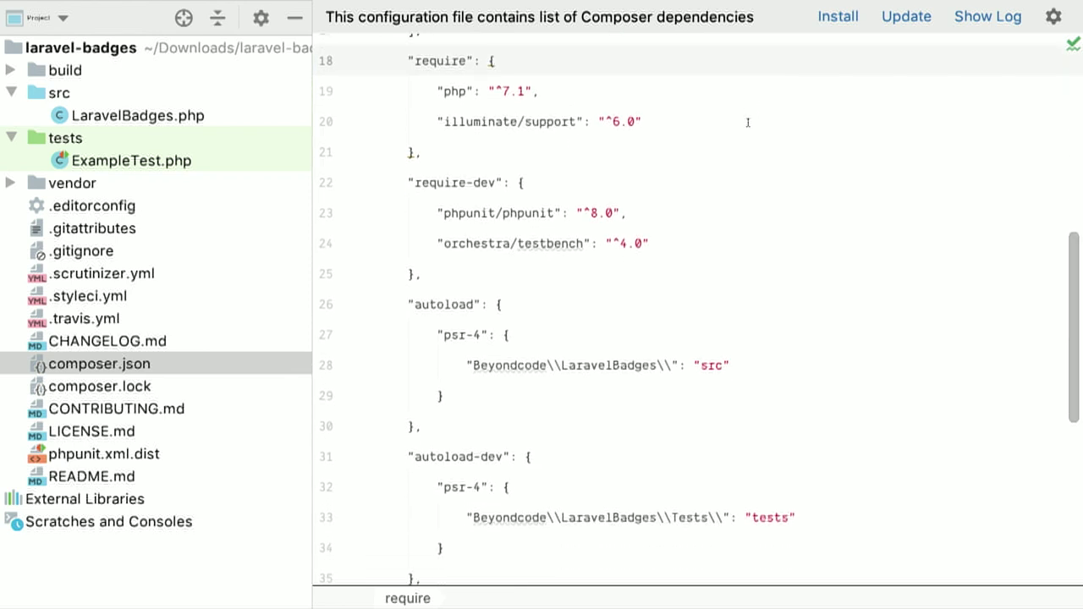